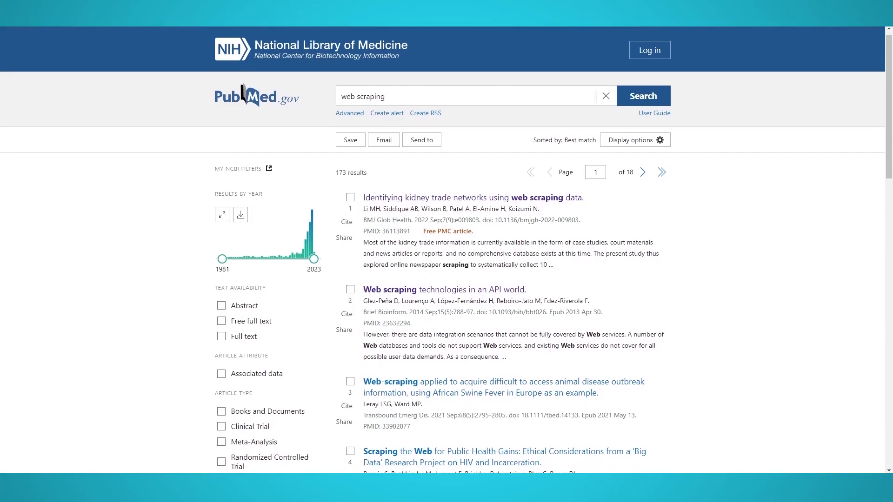
Step: Scroll through the theory-driven web scraping article page on PubMed
{"action": "scroll", "scroll_direction": "down", "scroll_amount": 3}
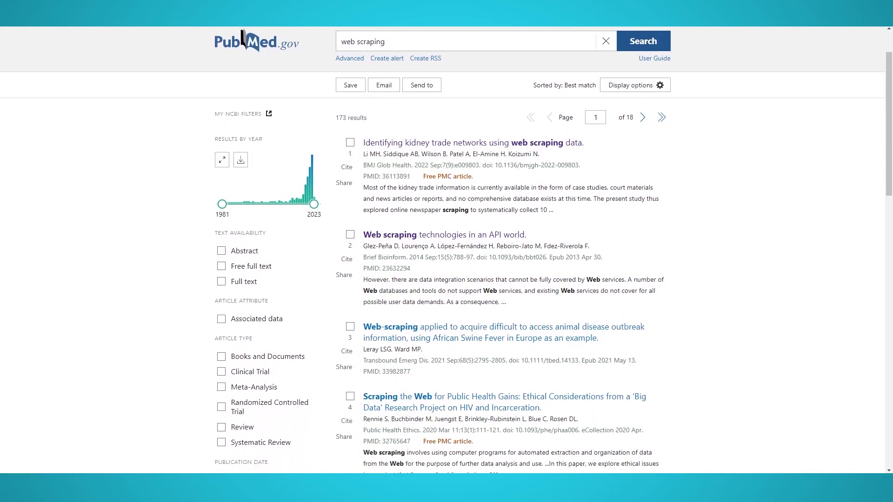
{"action": "scroll", "scroll_direction": "down", "scroll_amount": 3}
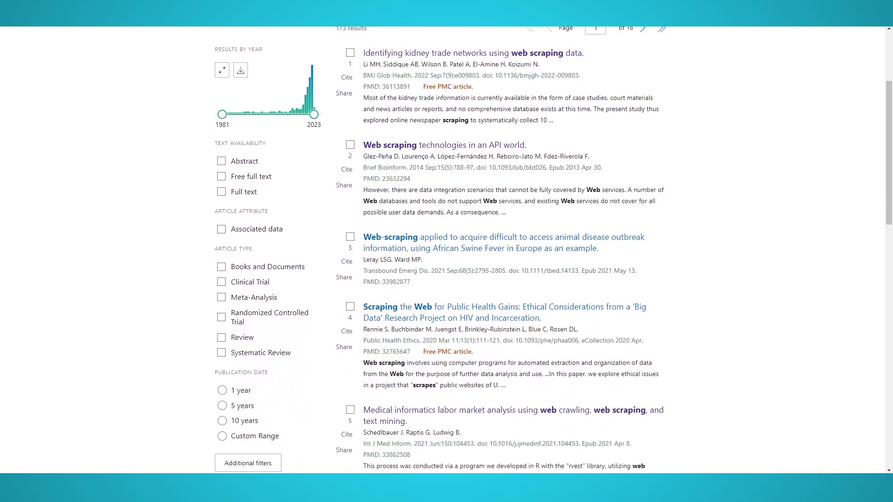
{"action": "scroll", "scroll_direction": "down", "scroll_amount": 3}
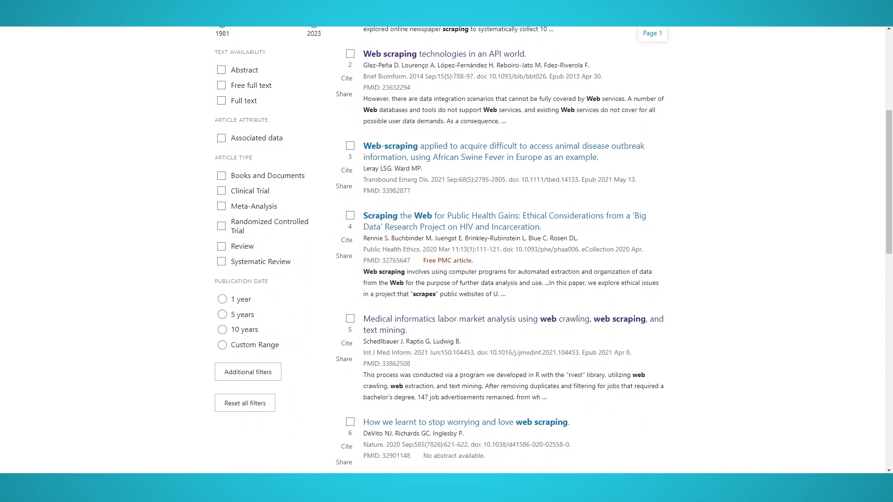
{"action": "scroll", "scroll_direction": "down", "scroll_amount": 3}
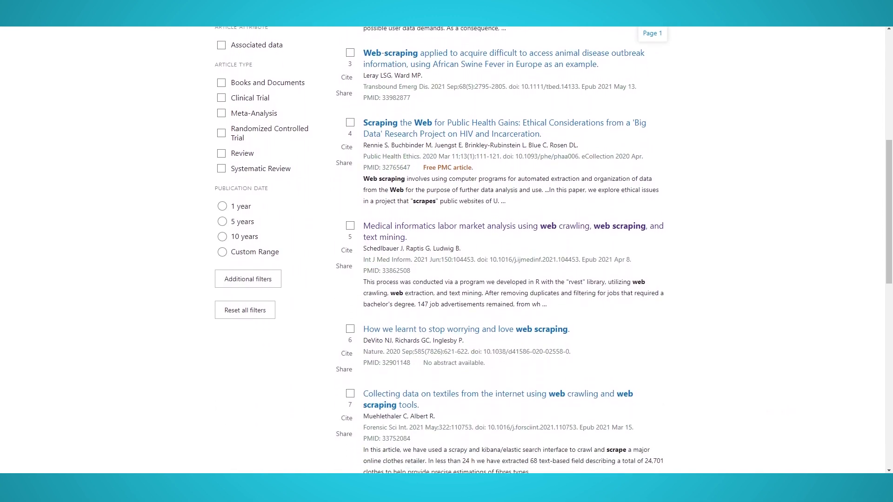
{"action": "scroll", "scroll_direction": "down", "scroll_amount": 3}
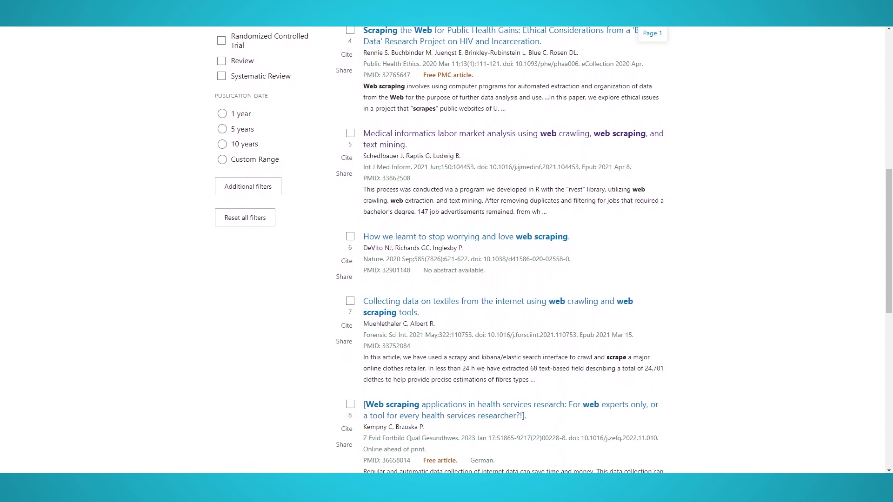
{"action": "scroll", "scroll_direction": "down", "scroll_amount": 3}
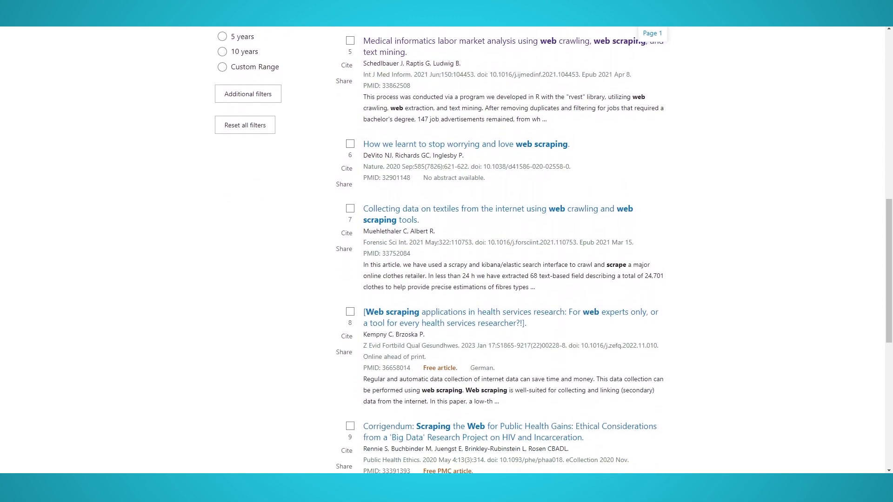
{"action": "scroll", "scroll_direction": "down", "scroll_amount": 3}
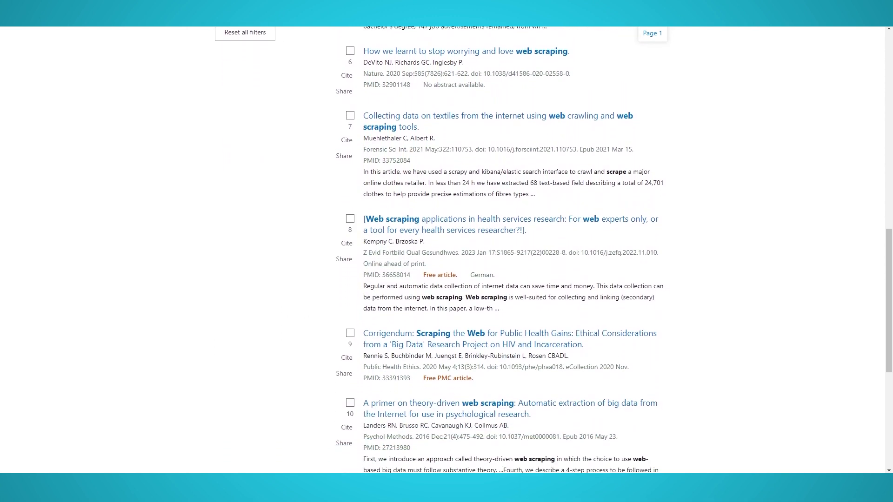
{"action": "scroll", "scroll_direction": "down", "scroll_amount": 3}
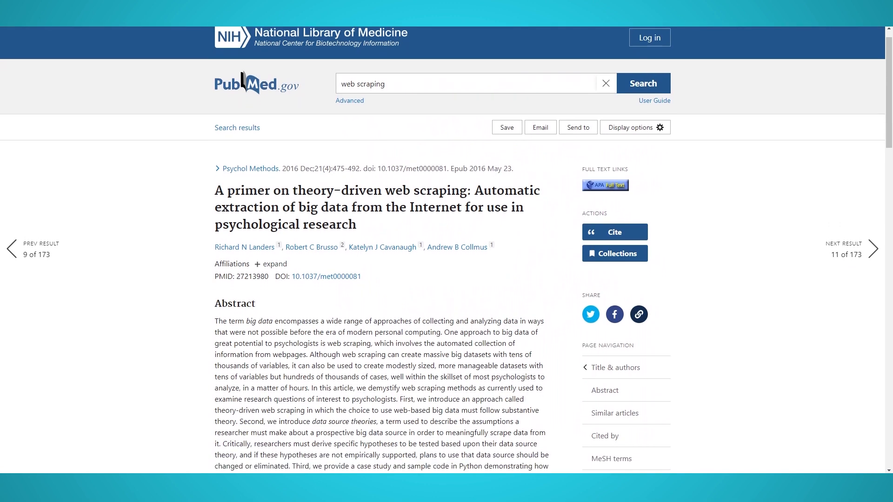
{"action": "scroll", "scroll_direction": "down", "scroll_amount": 3}
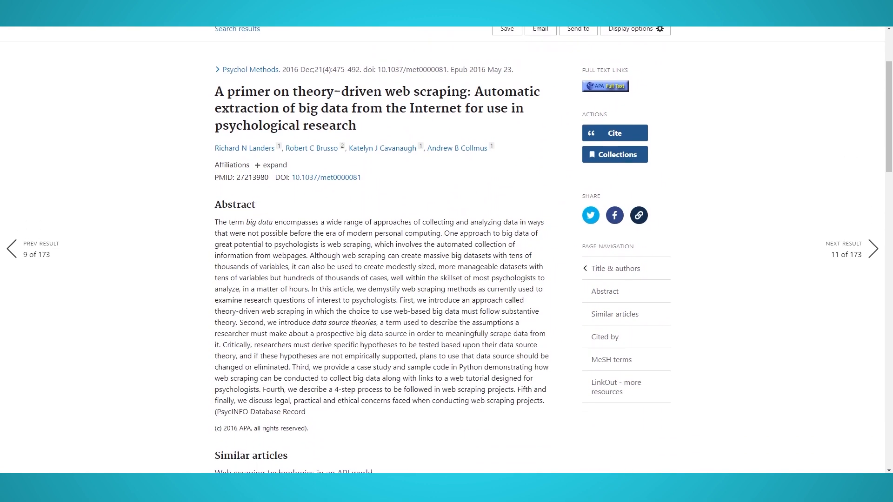
{"action": "scroll", "scroll_direction": "down", "scroll_amount": 3}
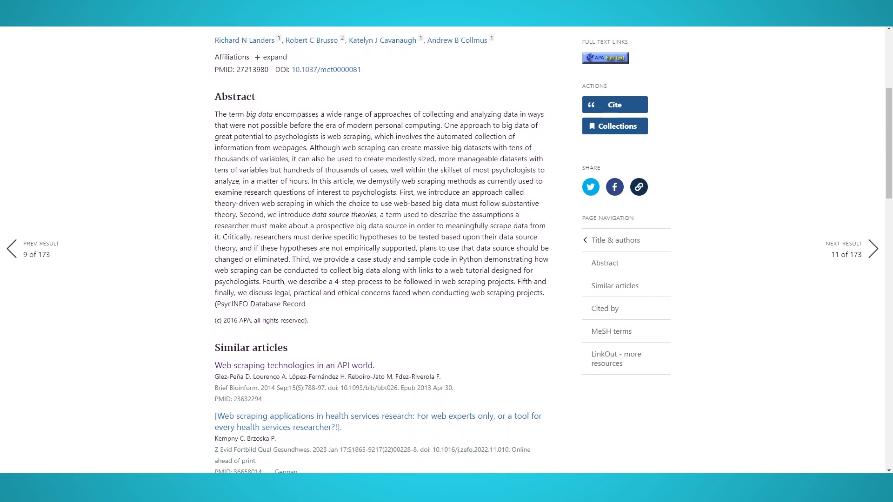
{"action": "scroll", "scroll_direction": "down", "scroll_amount": 3}
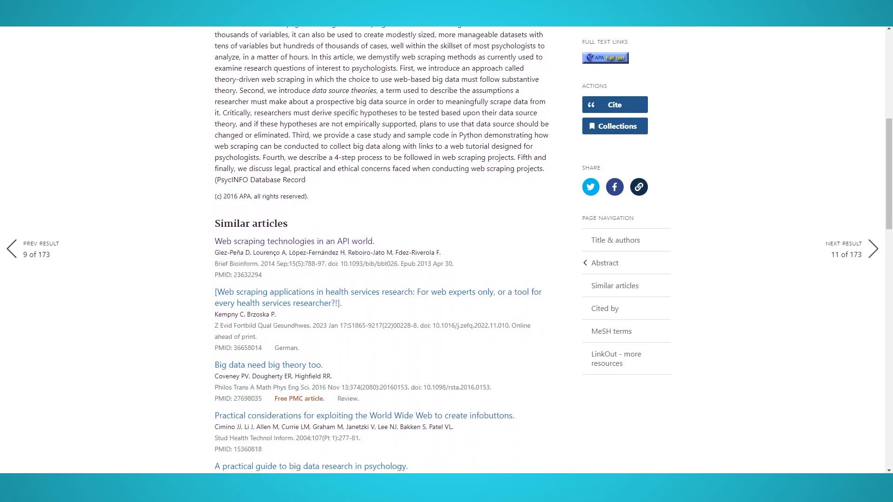
{"action": "scroll", "scroll_direction": "down", "scroll_amount": 3}
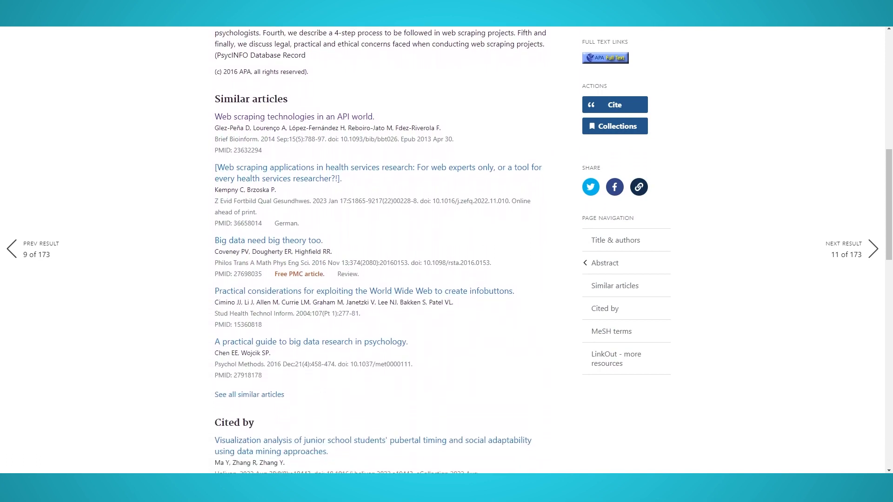
{"action": "scroll", "scroll_direction": "down", "scroll_amount": 3}
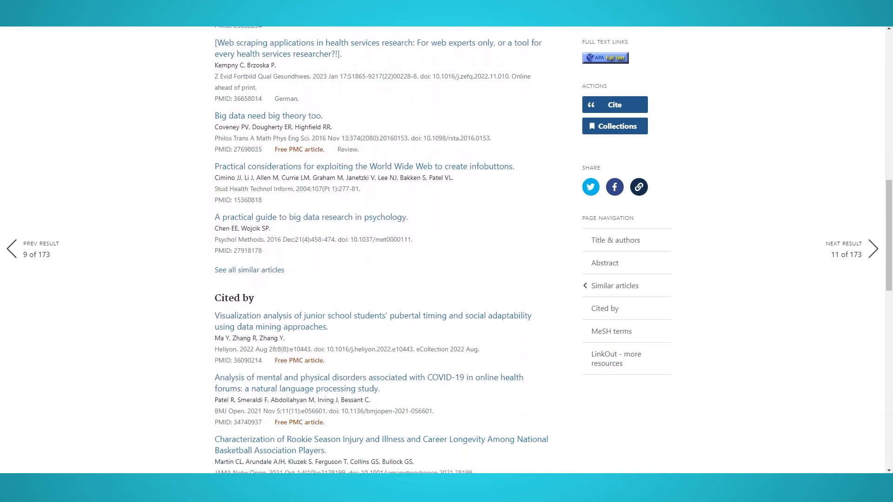
{"action": "scroll", "scroll_direction": "down", "scroll_amount": 3}
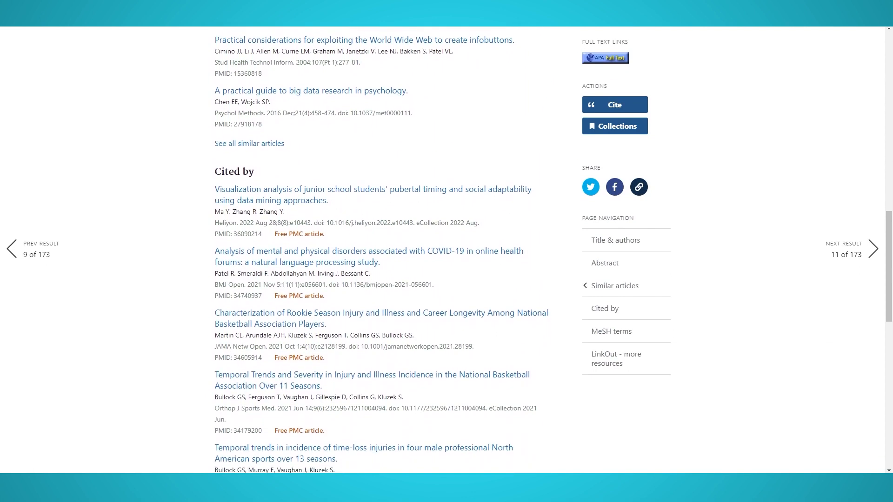
{"action": "scroll", "scroll_direction": "down", "scroll_amount": 3}
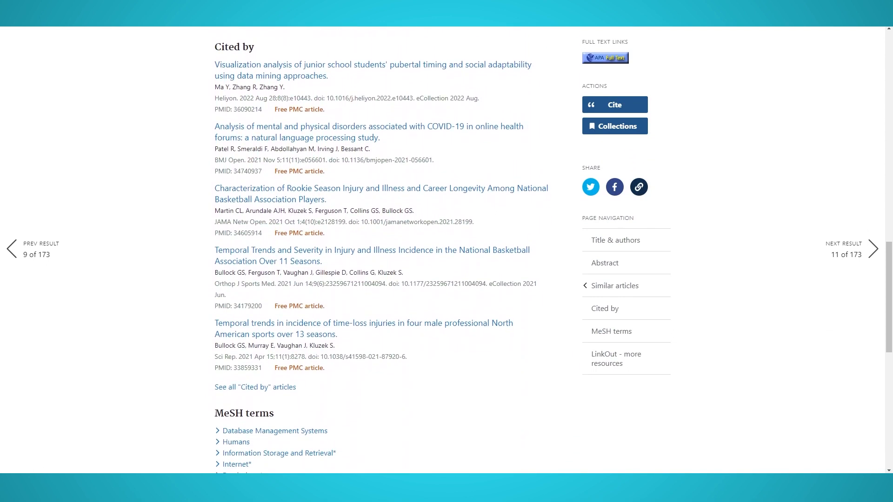
{"action": "scroll", "scroll_direction": "down", "scroll_amount": 3}
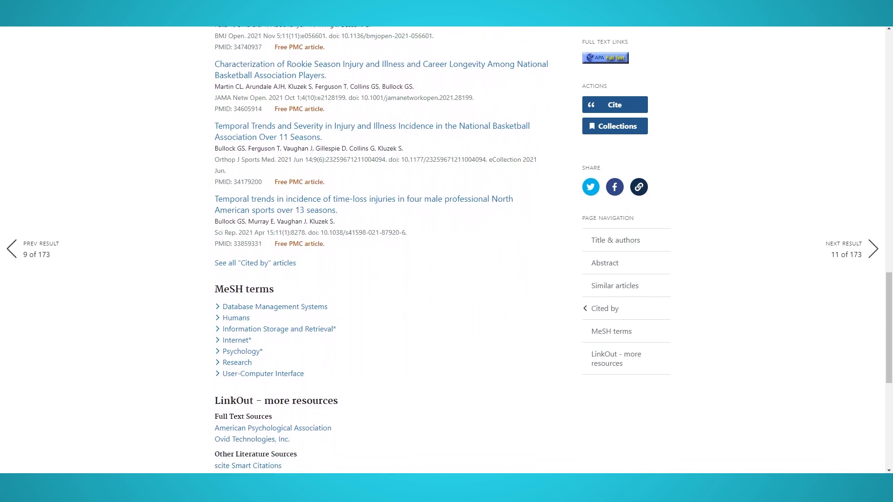
{"action": "scroll", "scroll_direction": "down", "scroll_amount": 3}
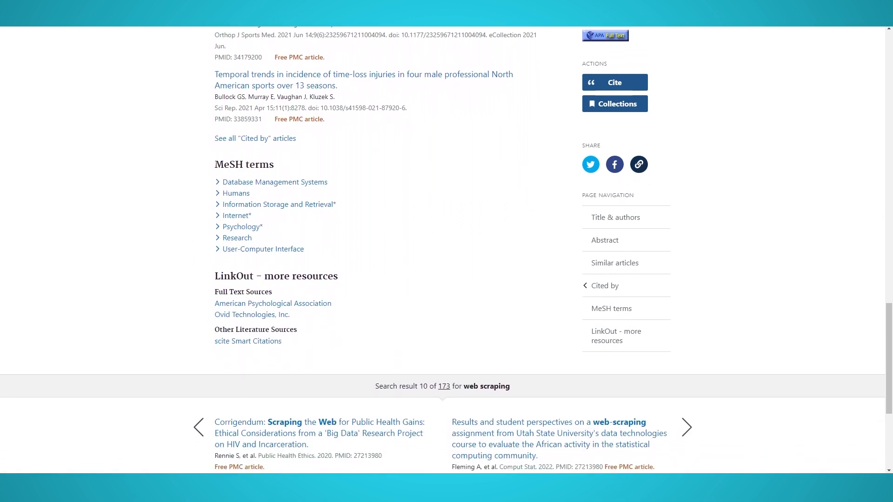
{"action": "scroll", "scroll_direction": "down", "scroll_amount": 3}
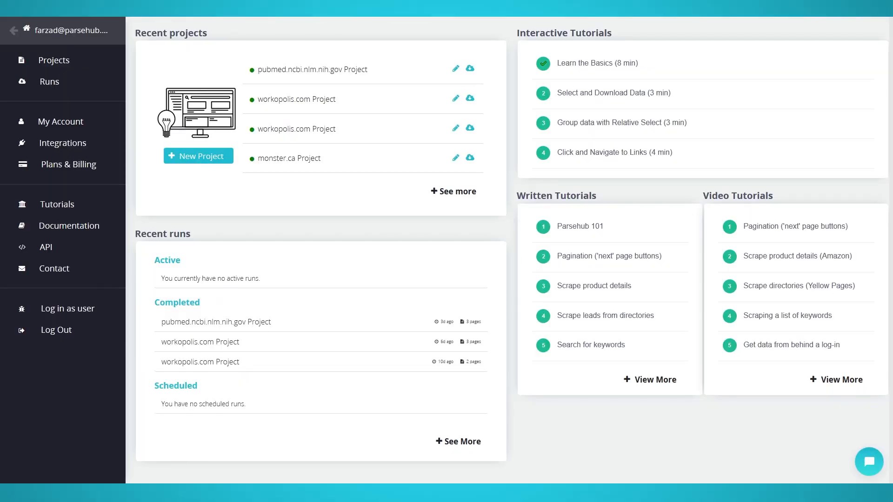
{"action": "mouse_move", "coordinate": [197, 156]}
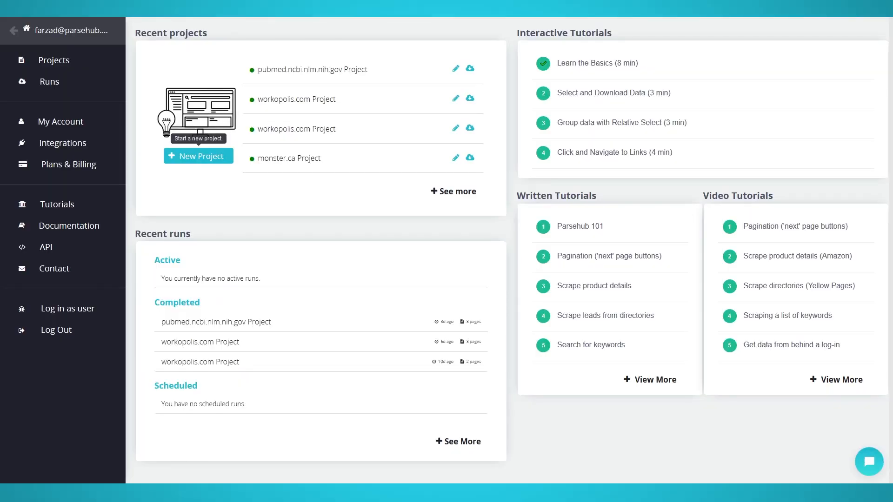
Step: Start a new untitled project from the ParseHub dashboard
{"action": "left_click", "coordinate": [197, 156]}
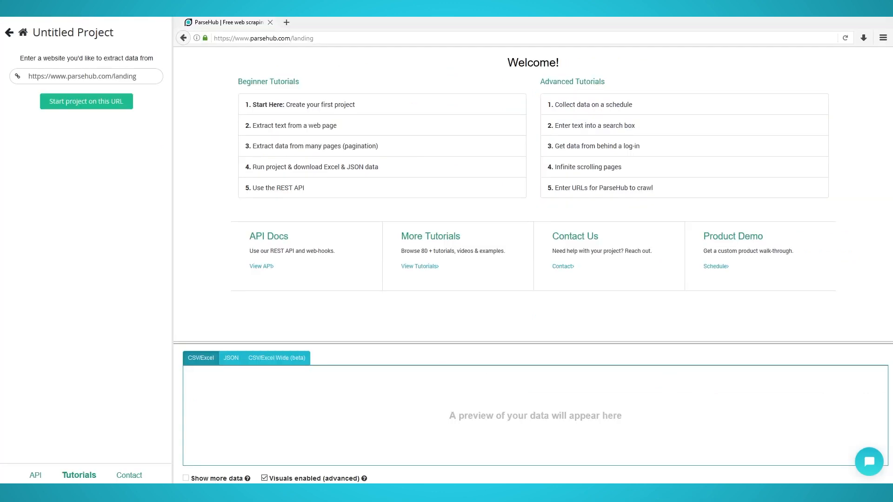
Step: Start the project on the PubMed 'web scraping' search results URL so the page loads
{"action": "left_click", "coordinate": [85, 101]}
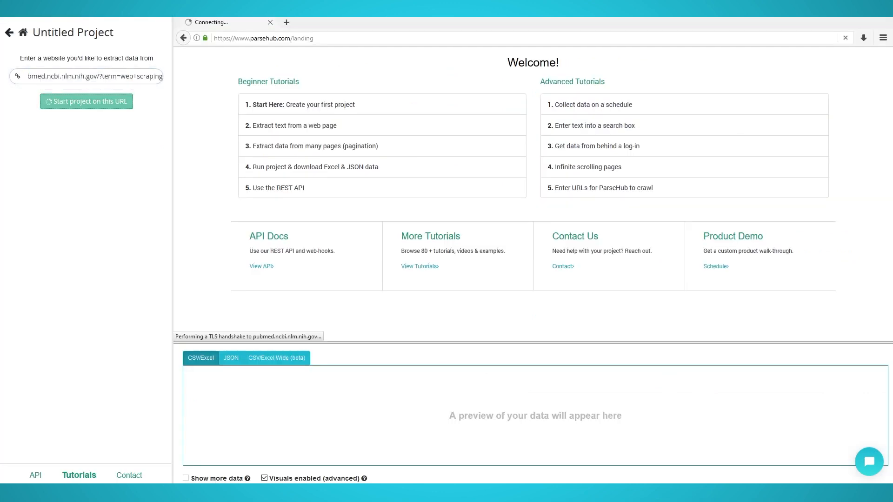
{"action": "left_click", "coordinate": [85, 102]}
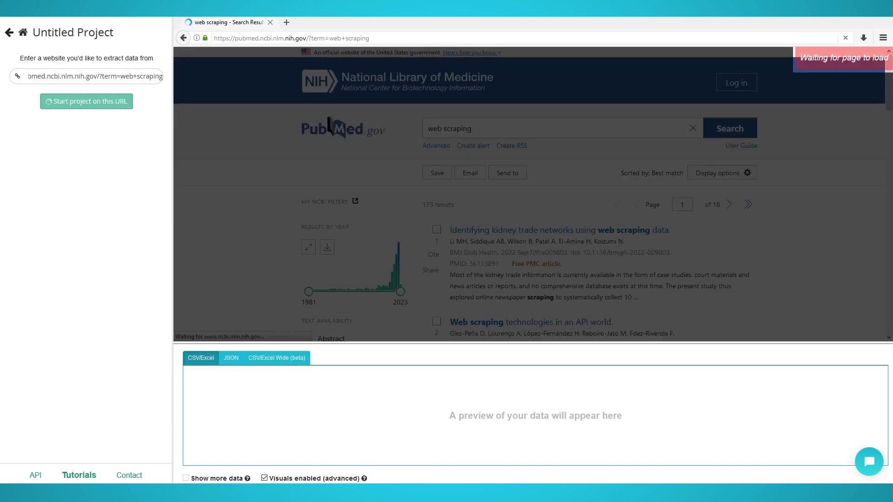
{"action": "left_click", "coordinate": [86, 102]}
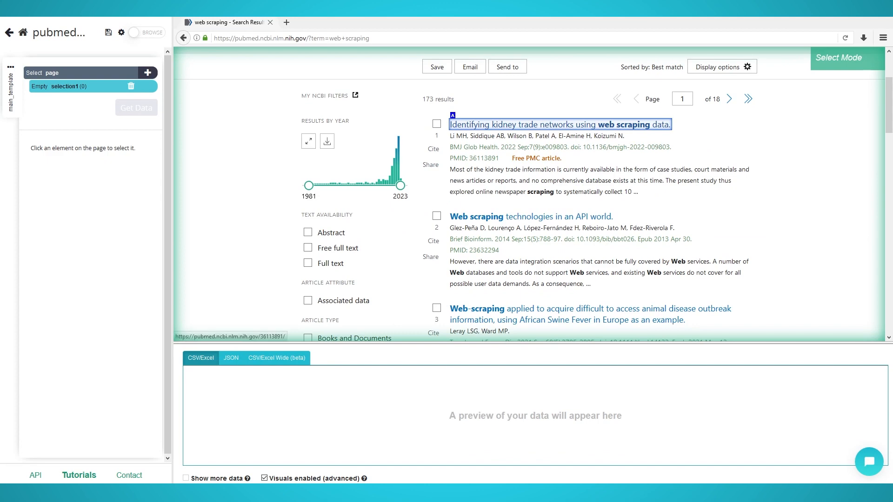
Step: Select the first result title to build the article list extracting article_name and article_url
{"action": "left_click", "coordinate": [560, 123]}
{"action": "type", "text": "article"}
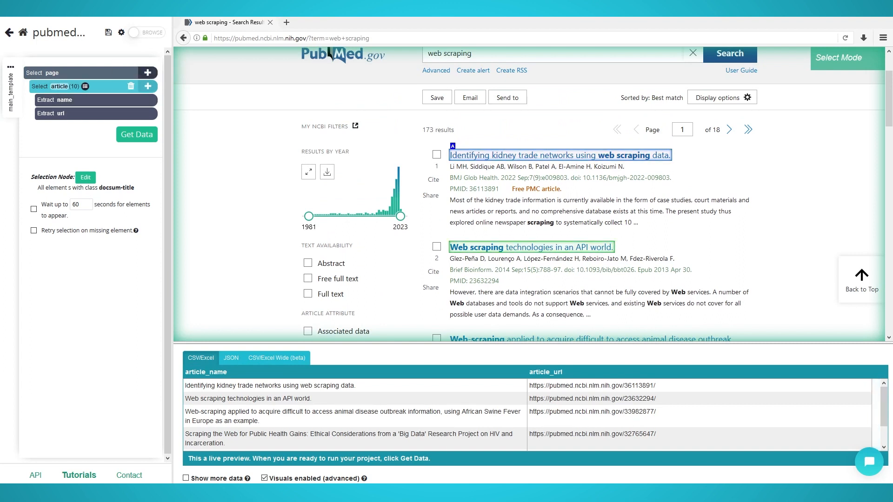
{"action": "mouse_move", "coordinate": [147, 86]}
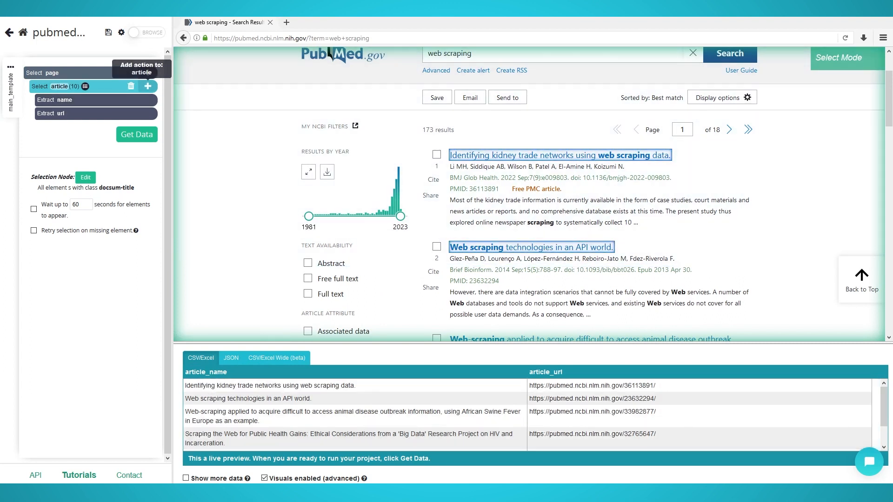
Step: Add a Relative Select from each title to its author line, named author, giving an article_author column
{"action": "left_click", "coordinate": [148, 86]}
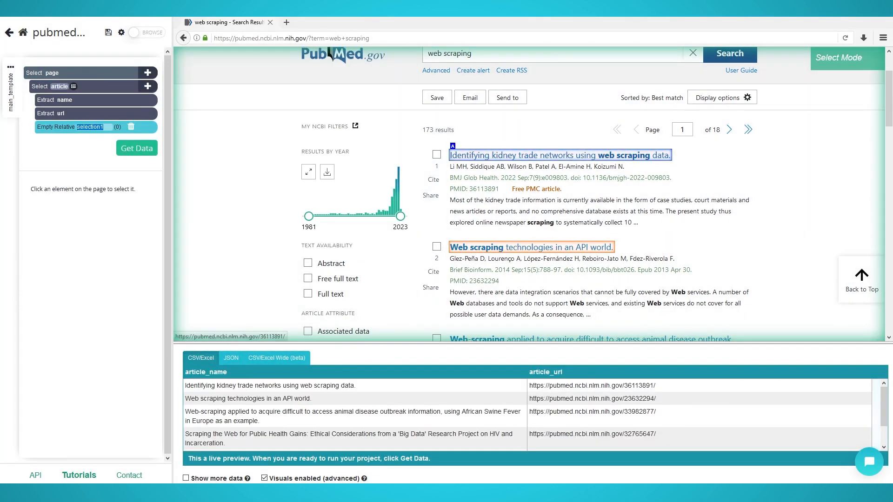
{"action": "left_click", "coordinate": [561, 178]}
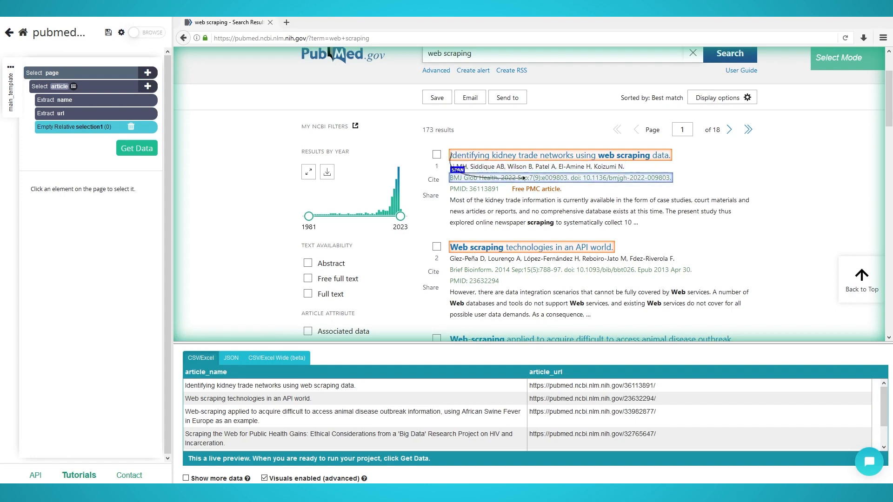
{"action": "left_click", "coordinate": [536, 167]}
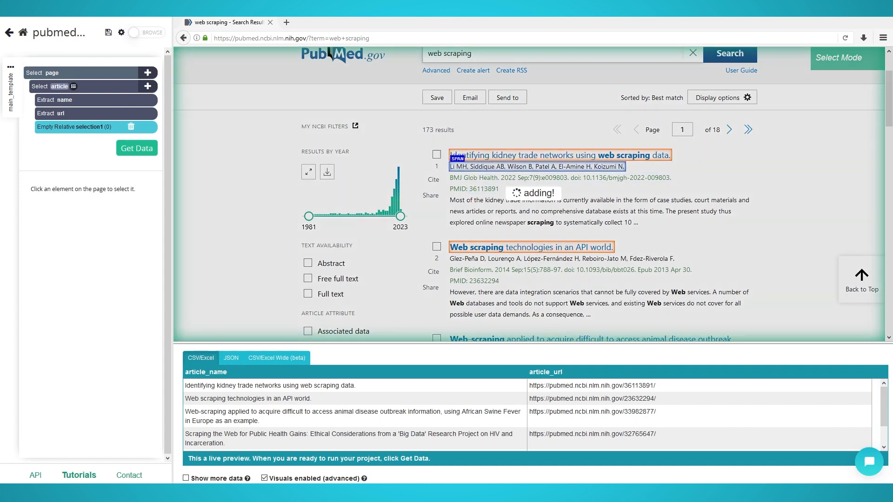
{"action": "left_click", "coordinate": [537, 166]}
{"action": "type", "text": "autho"}
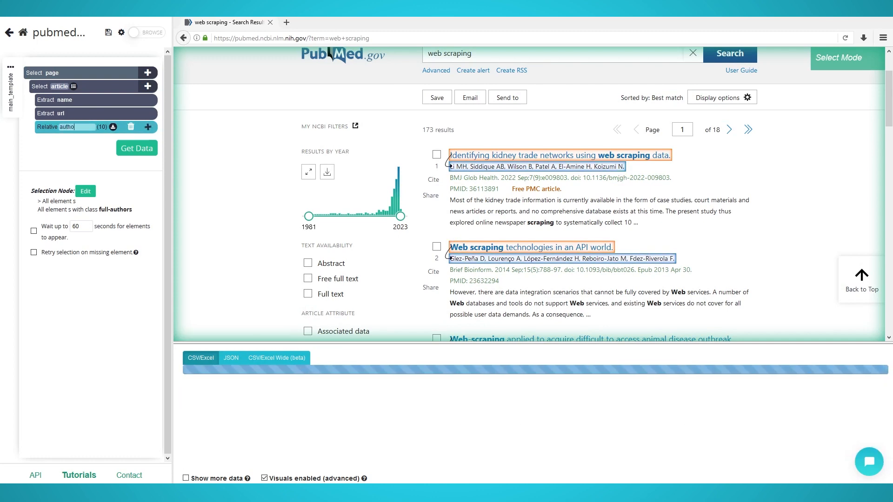
{"action": "left_click", "coordinate": [136, 147]}
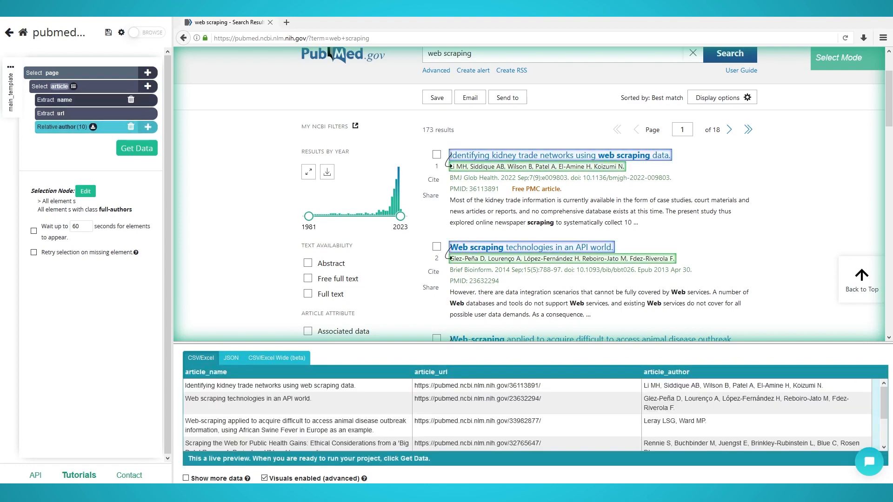
{"action": "left_click", "coordinate": [148, 126]}
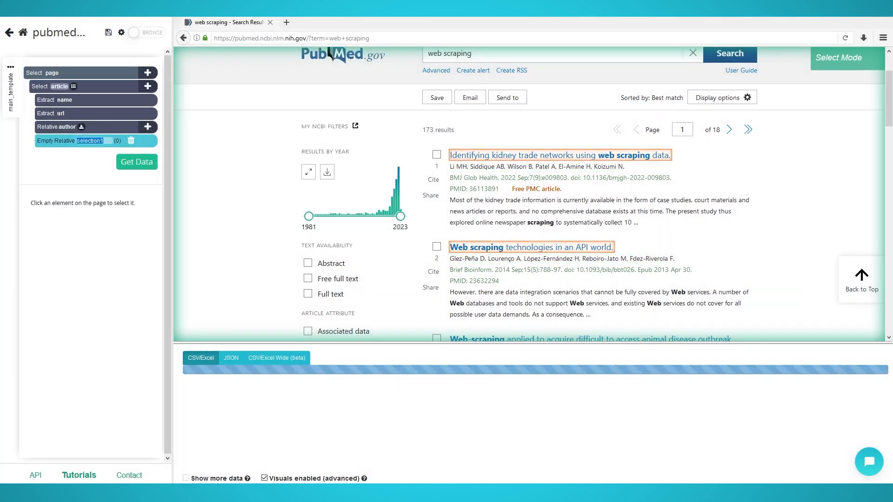
Step: Link each title to its snippet and PMID number as info and PMID relative selections
{"action": "left_click", "coordinate": [136, 162]}
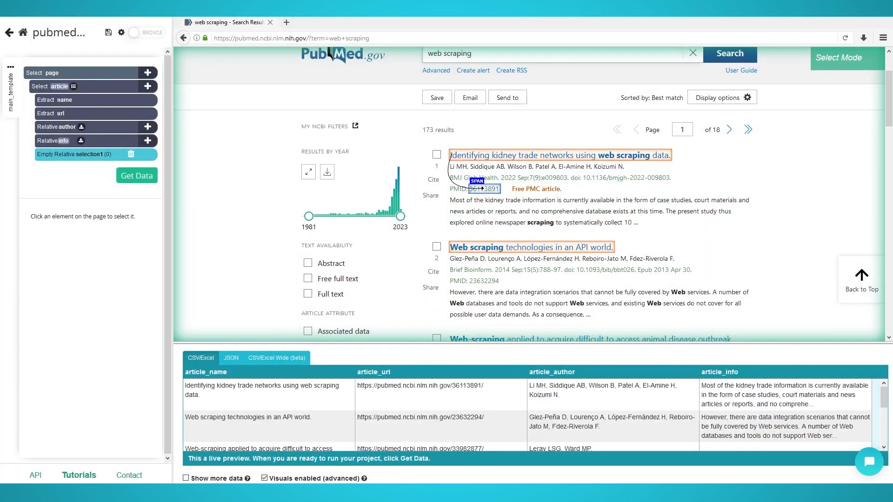
{"action": "left_click", "coordinate": [485, 189]}
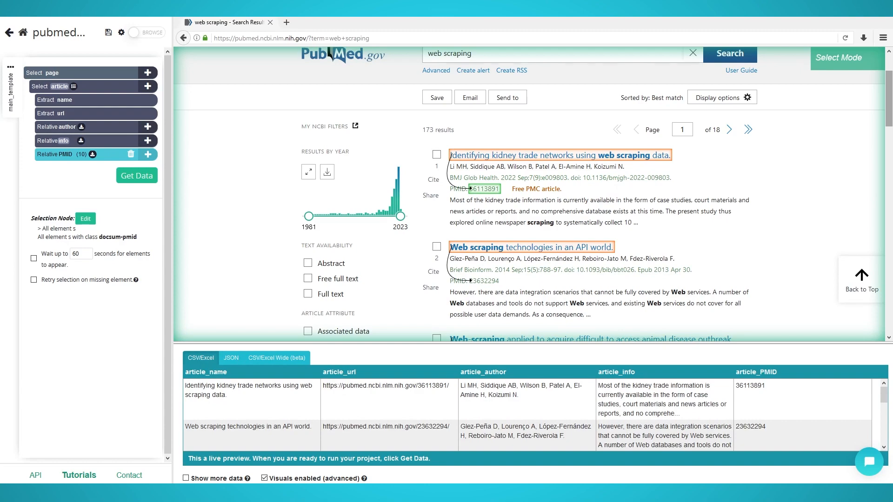
Step: Add a page-level selection on the Next link at the bottom and name it pagination
{"action": "scroll", "scroll_direction": "down", "scroll_amount": 3}
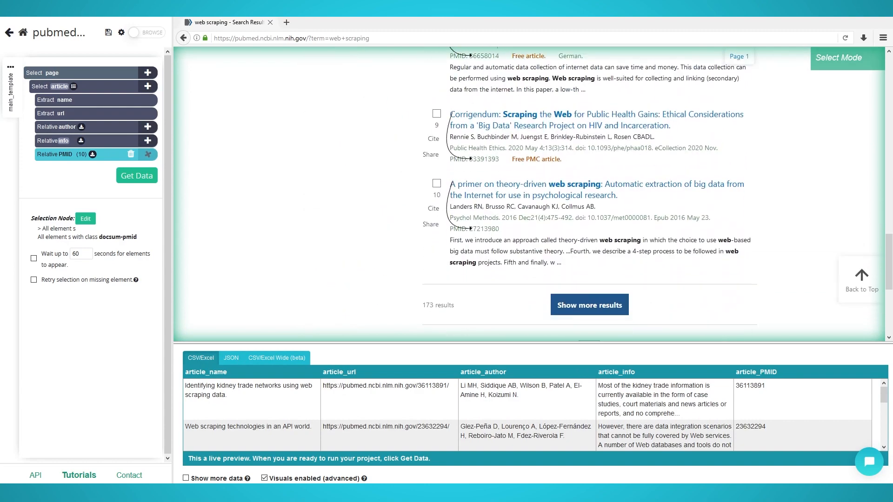
{"action": "scroll", "scroll_direction": "down", "scroll_amount": 3}
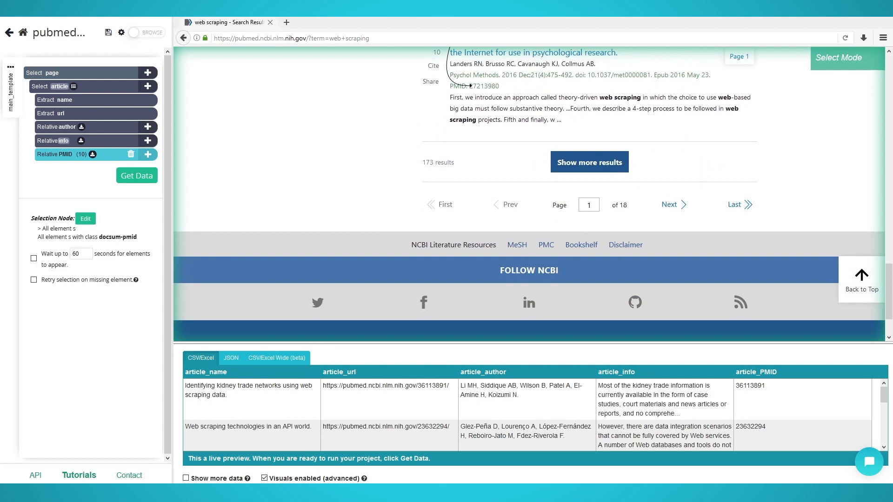
{"action": "mouse_move", "coordinate": [148, 73]}
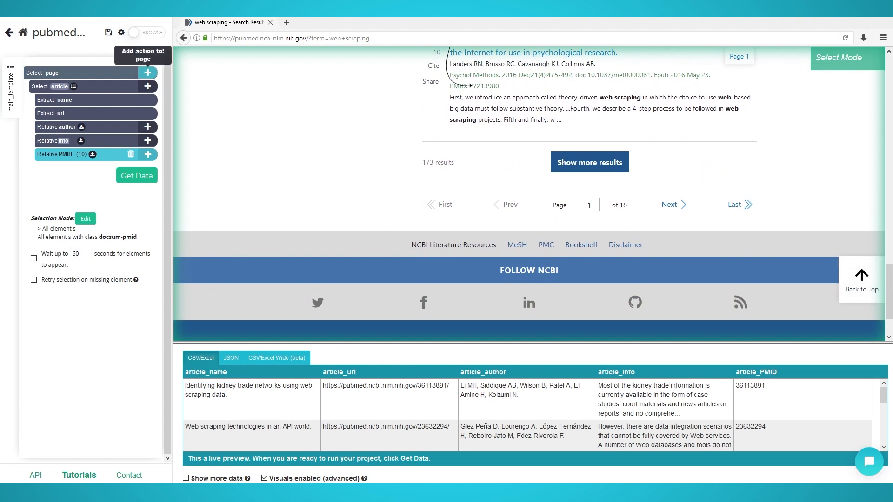
{"action": "left_click", "coordinate": [148, 155]}
{"action": "type", "text": "p"}
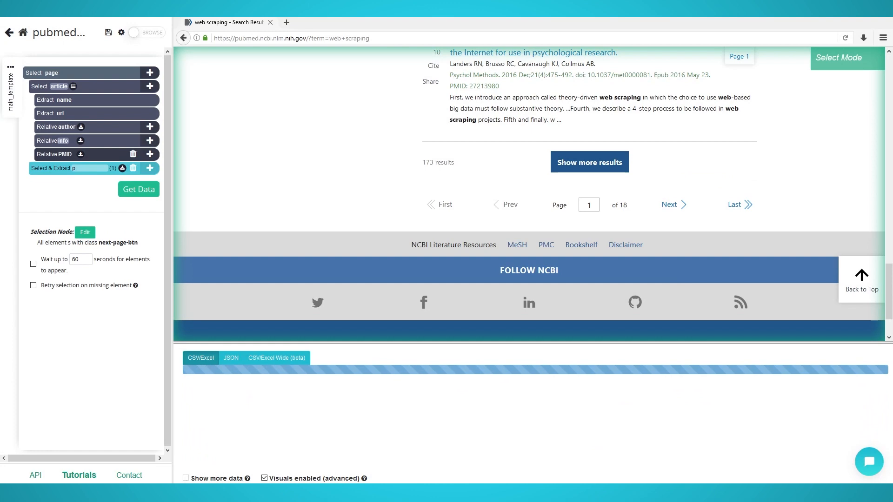
{"action": "type", "text": "agination"}
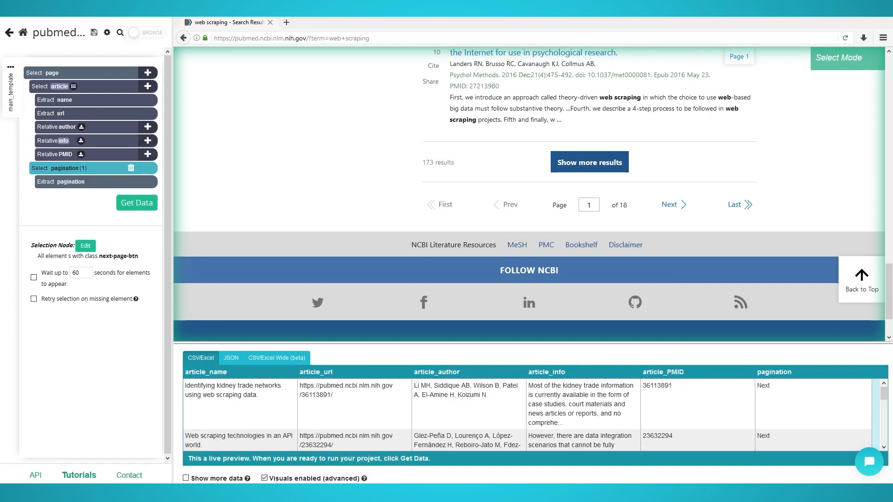
Step: Make pagination click Next as a next-page button, repeat count 0, rerunning main_template
{"action": "left_click", "coordinate": [148, 167]}
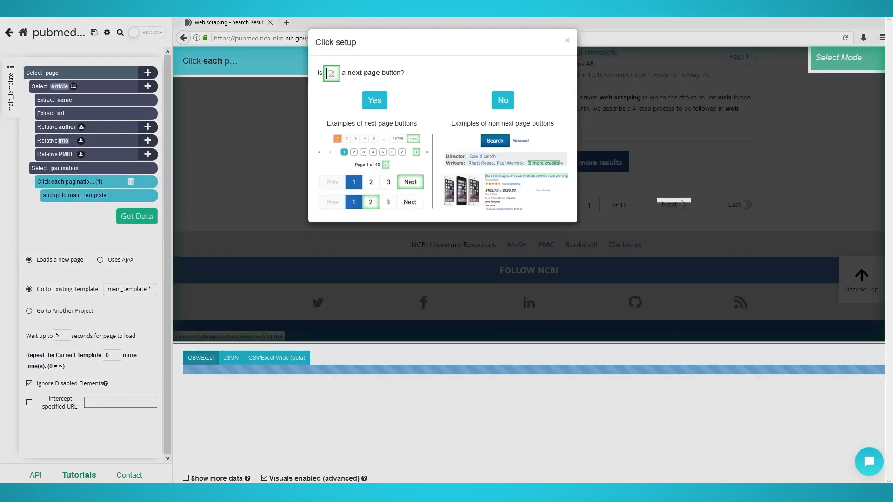
{"action": "left_click", "coordinate": [374, 100]}
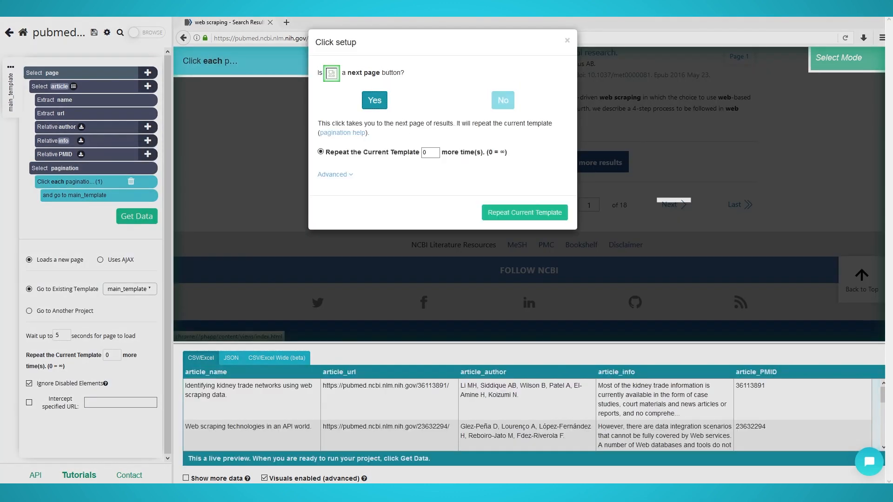
{"action": "left_click", "coordinate": [430, 152]}
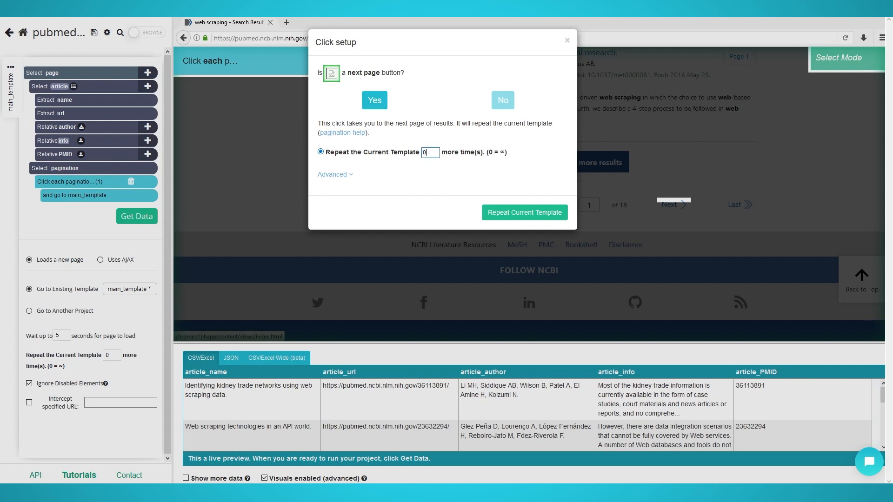
{"action": "left_click", "coordinate": [430, 151]}
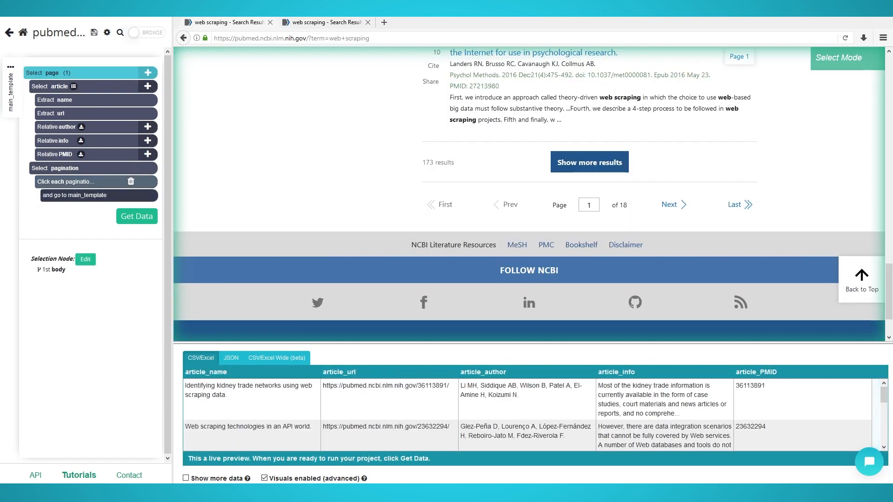
Step: Get Data, run the project on the server and download the results as a spreadsheet
{"action": "left_click", "coordinate": [67, 167]}
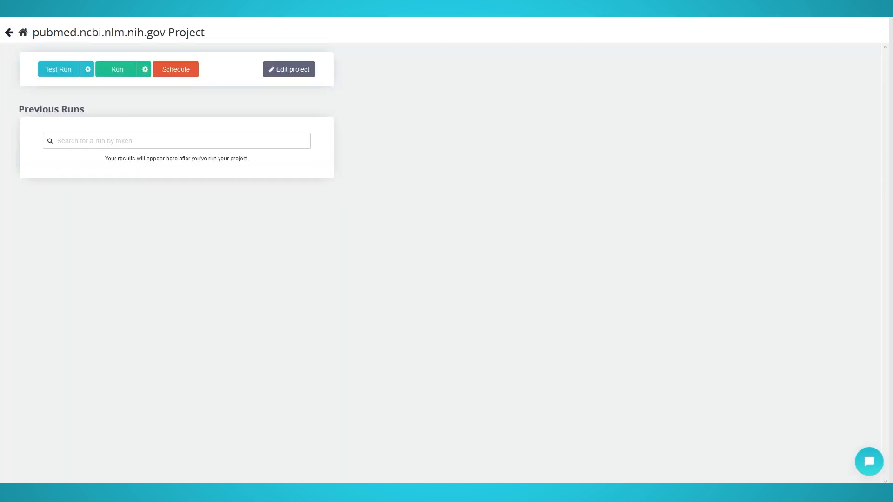
{"action": "mouse_move", "coordinate": [117, 69]}
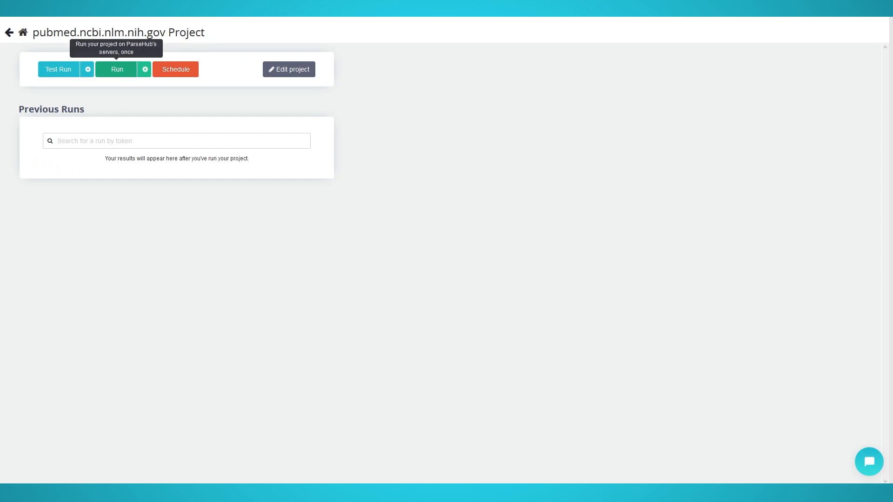
{"action": "left_click", "coordinate": [117, 69]}
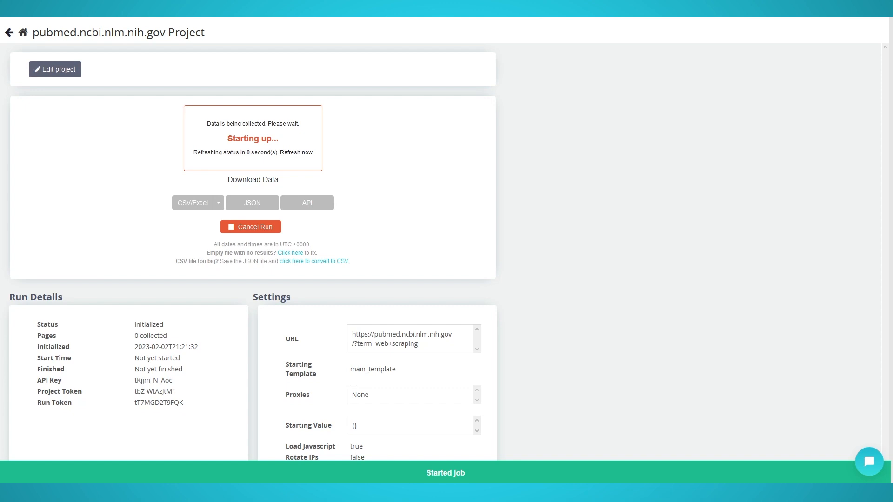
{"action": "left_click", "coordinate": [193, 203]}
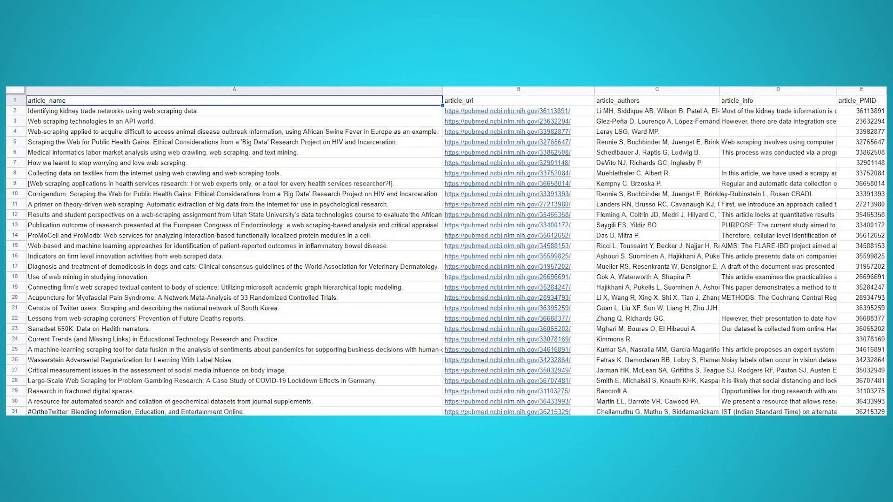